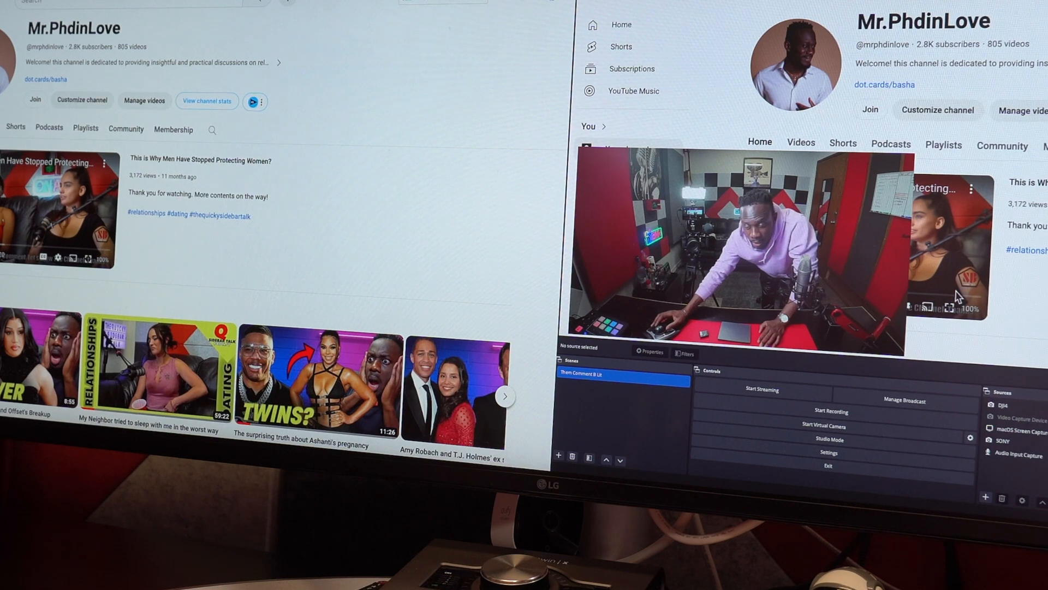
mouse_move(965, 320)
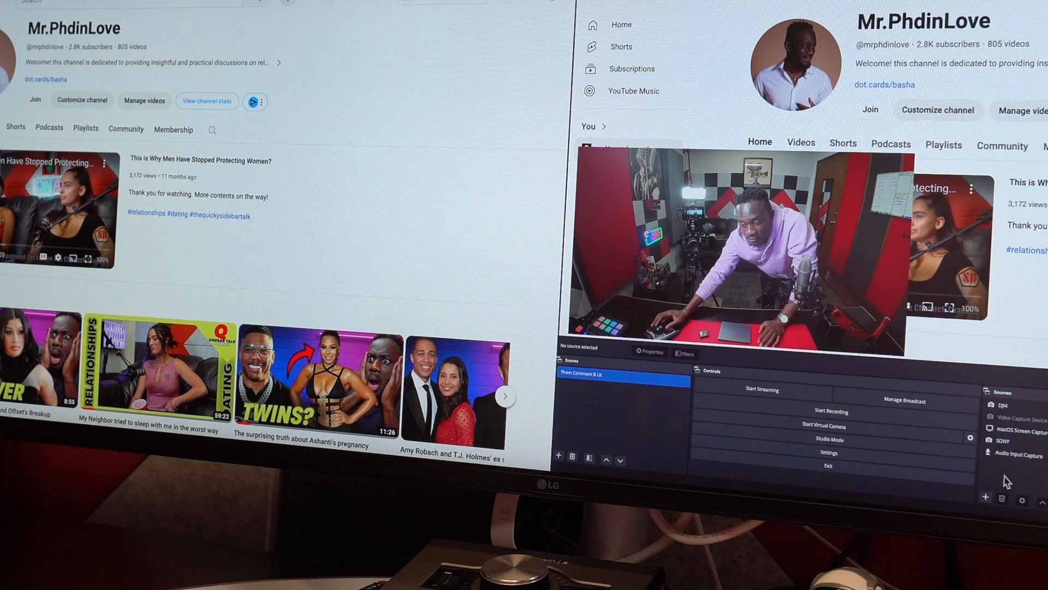
mouse_move(989, 506)
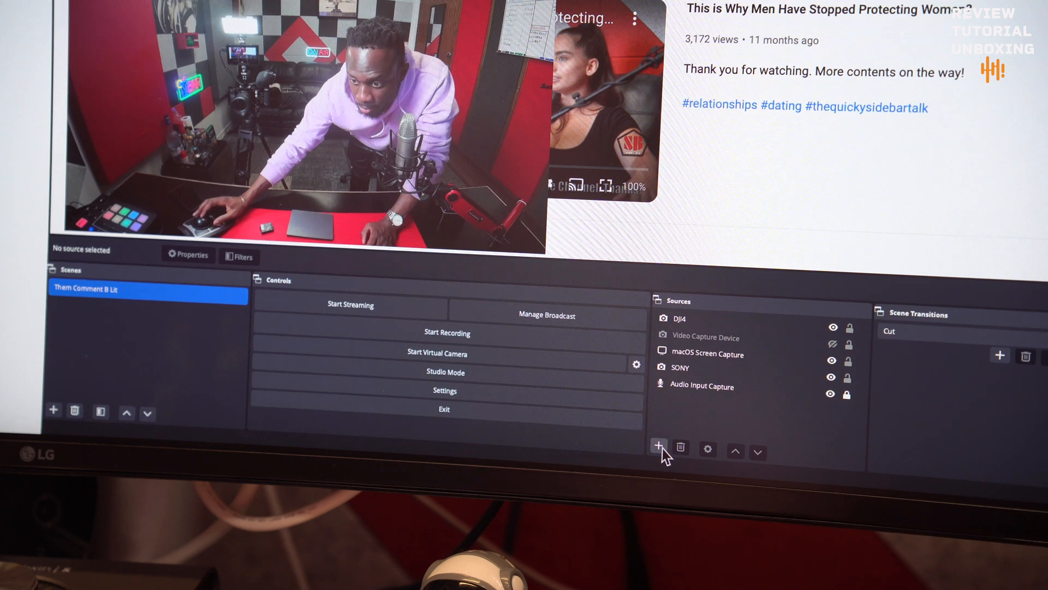
mouse_move(658, 446)
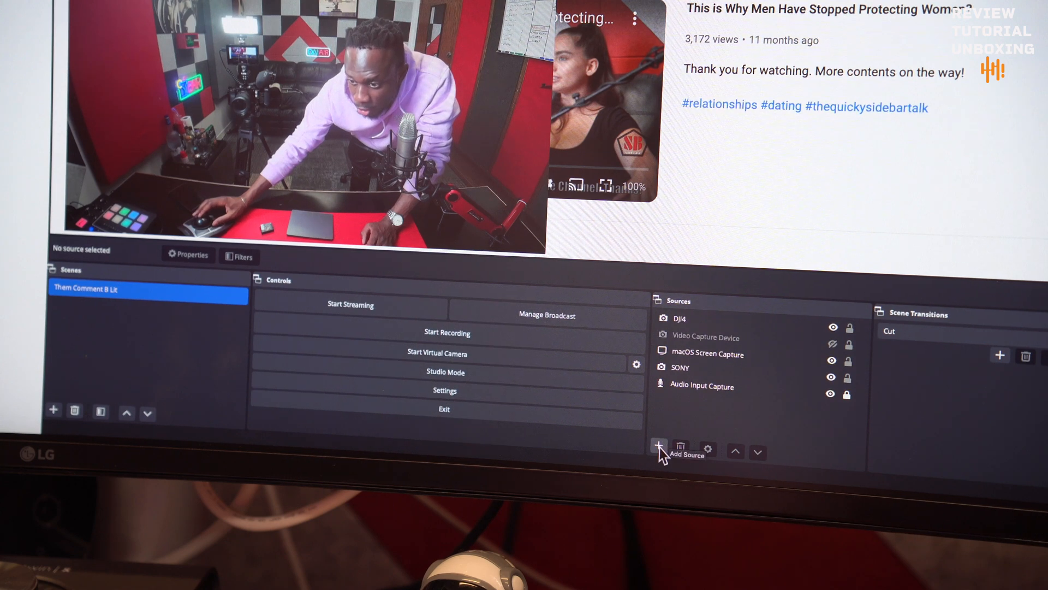
Open the Add Source menu from the Sources dock.
left_click(658, 445)
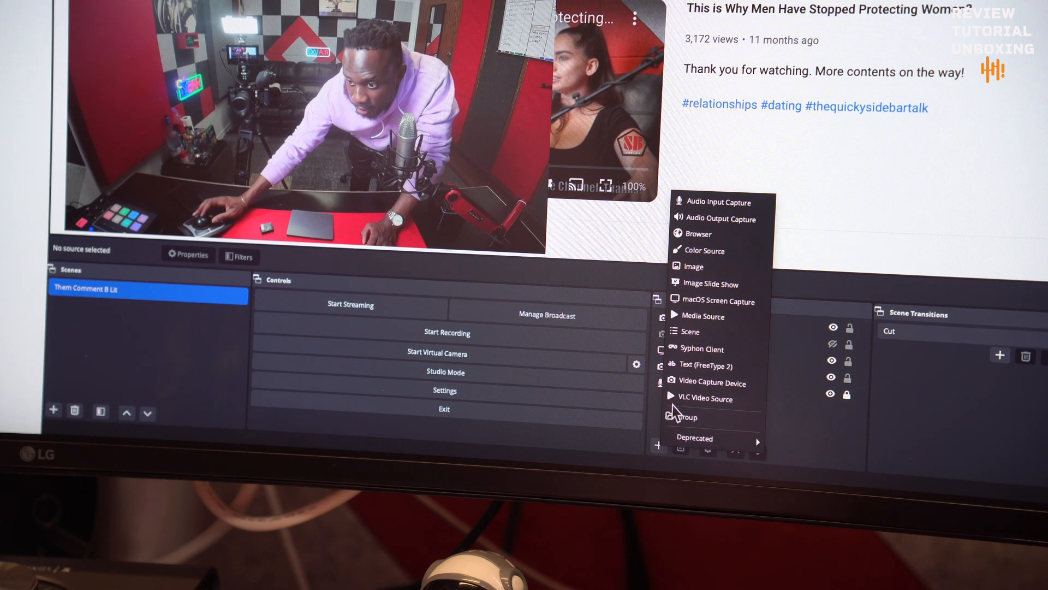
mouse_move(711, 382)
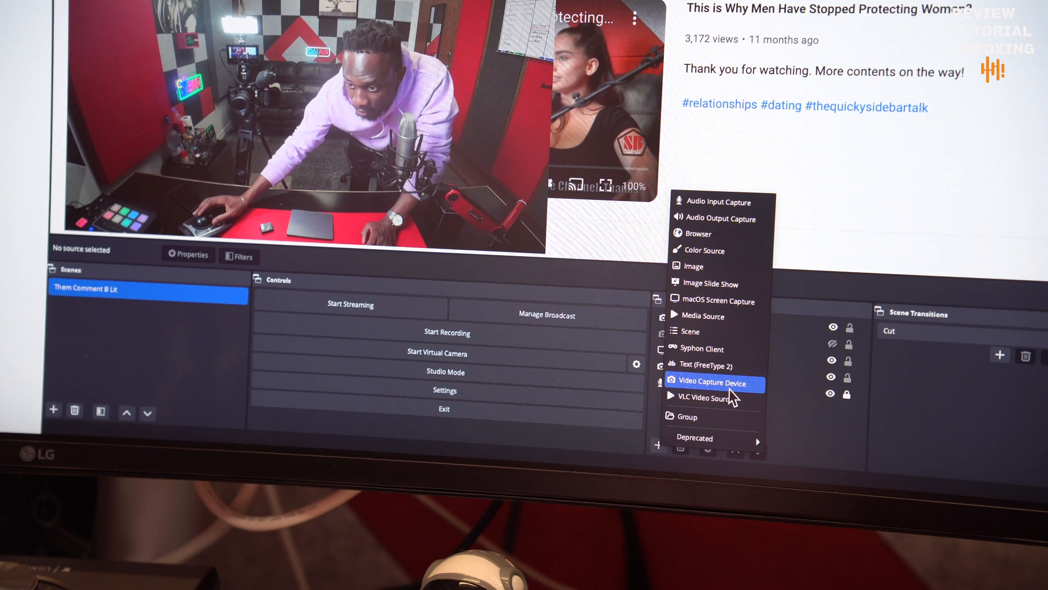
Add a visible Video Capture Device source named 'Video Capture Device 2'.
left_click(710, 382)
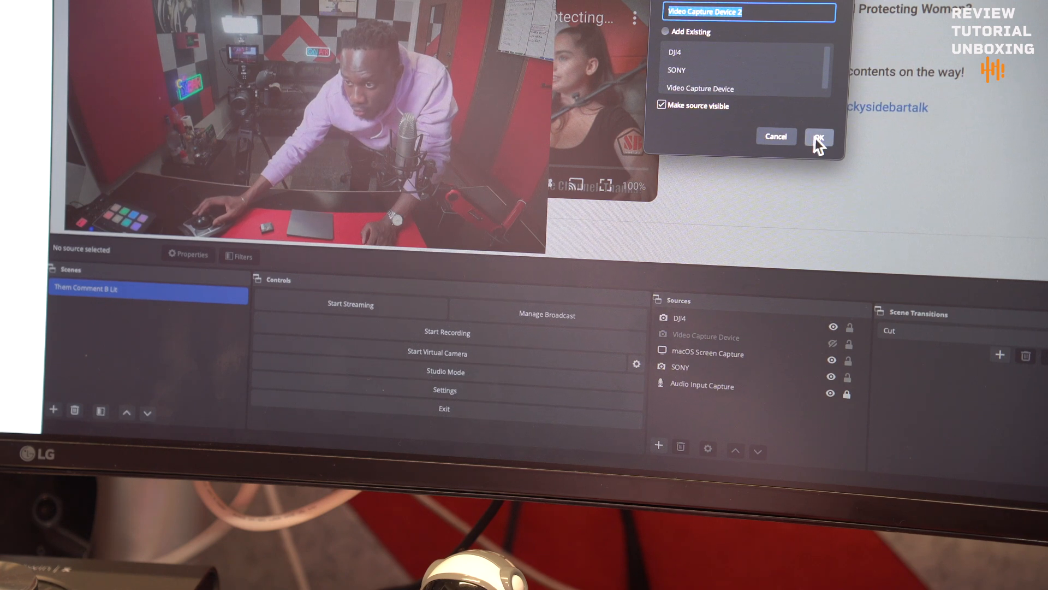
left_click(819, 137)
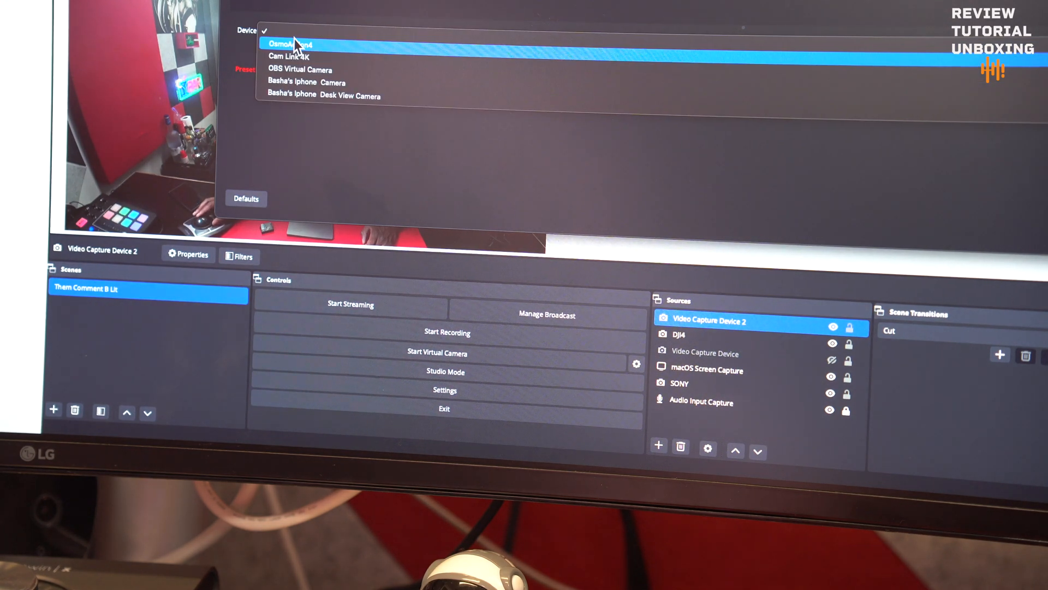
mouse_move(301, 55)
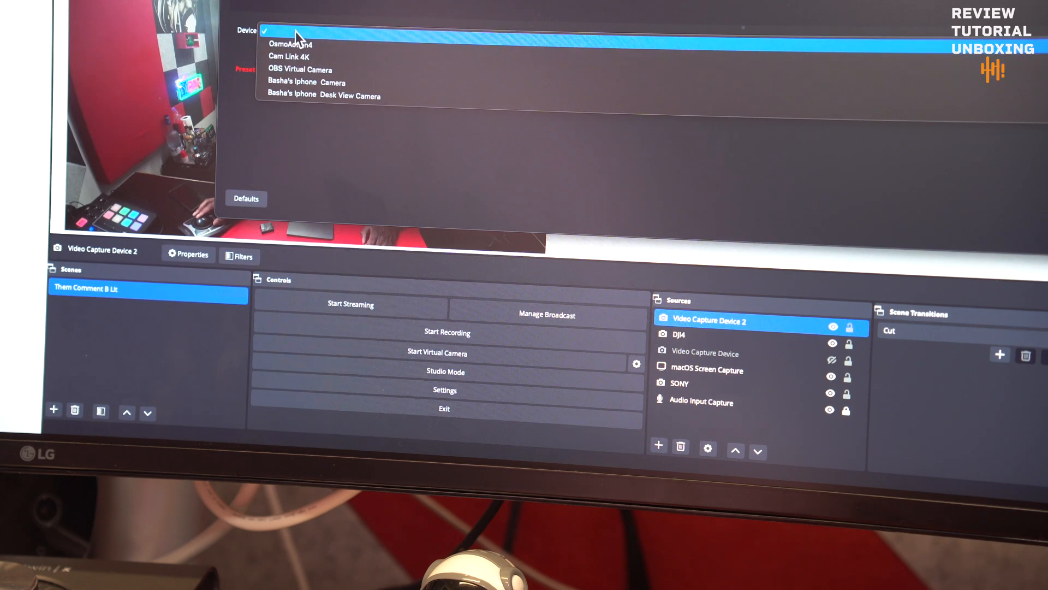
Select the camera as the Device for Video Capture Device 2.
left_click(287, 44)
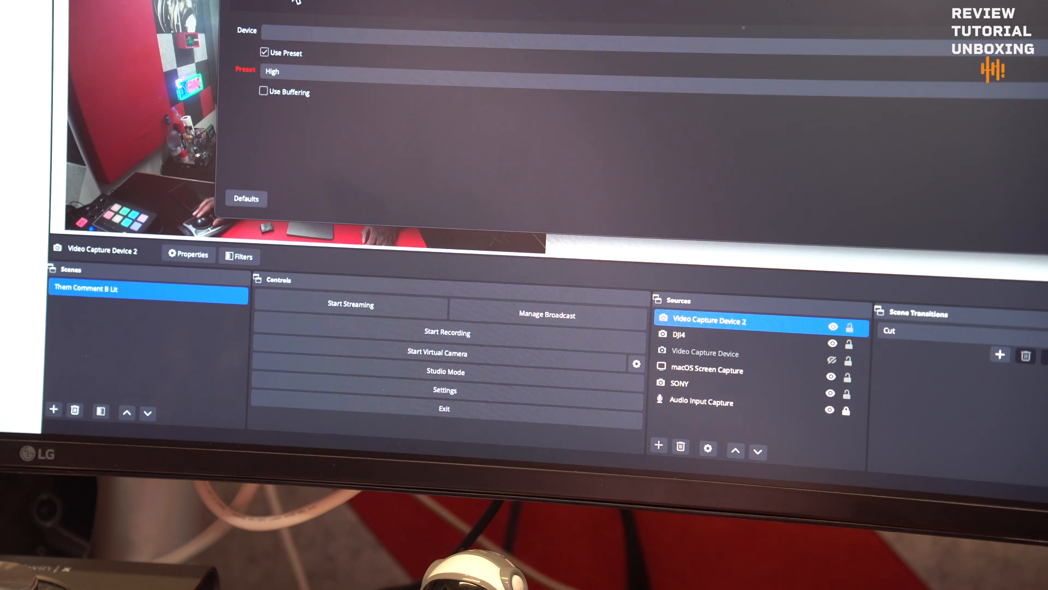